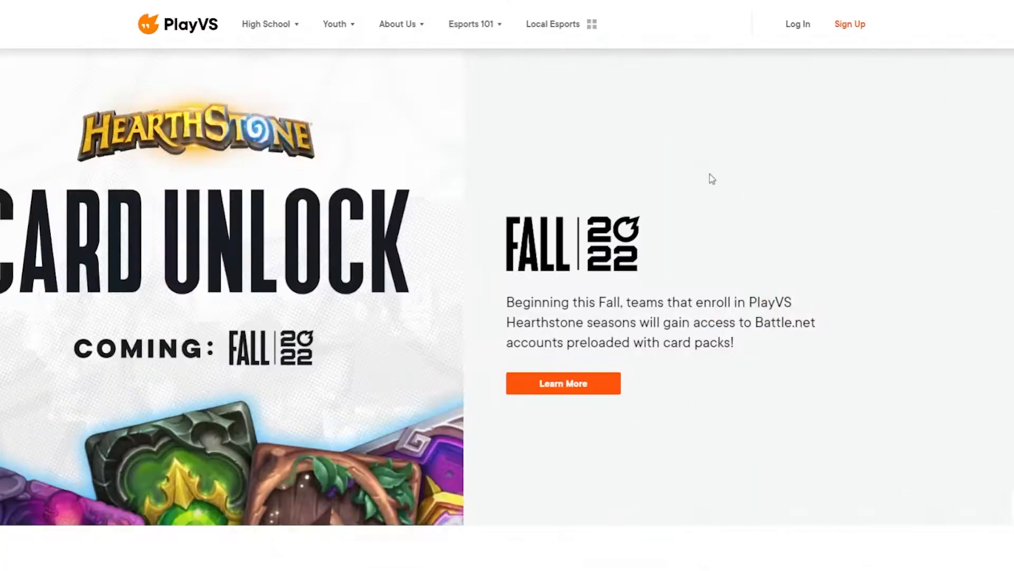
pyautogui.moveTo(850, 26)
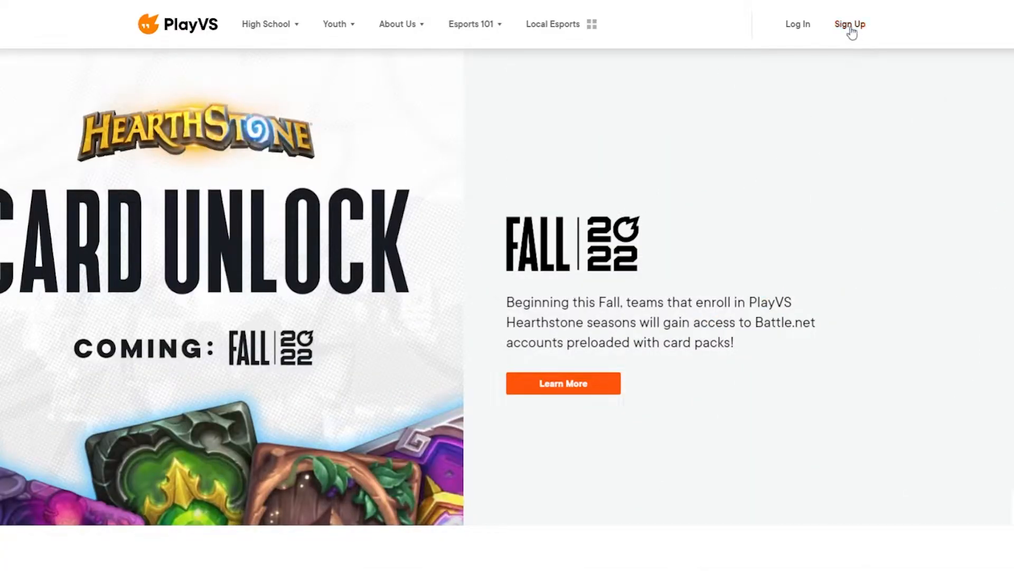
pyautogui.click(850, 24)
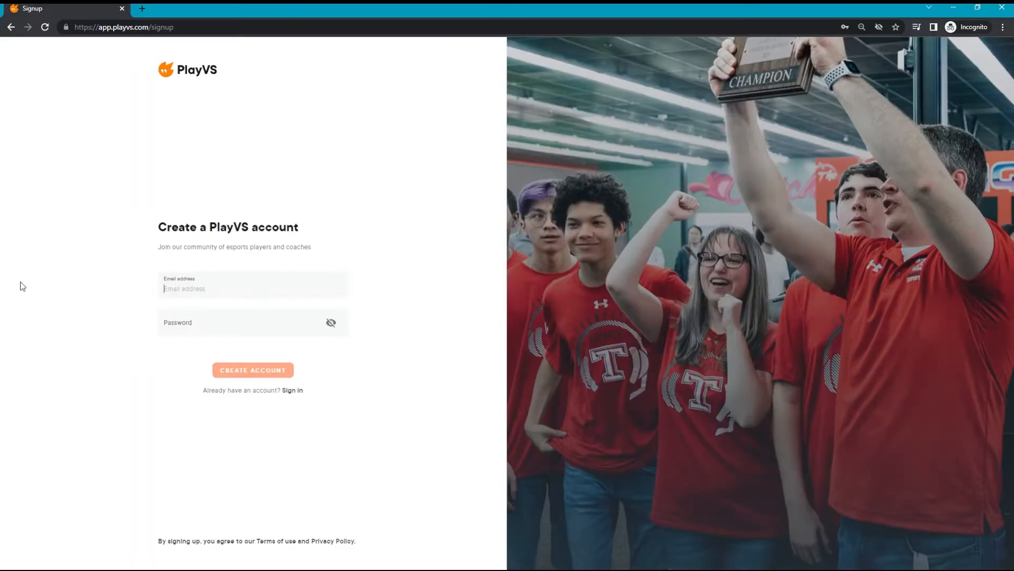
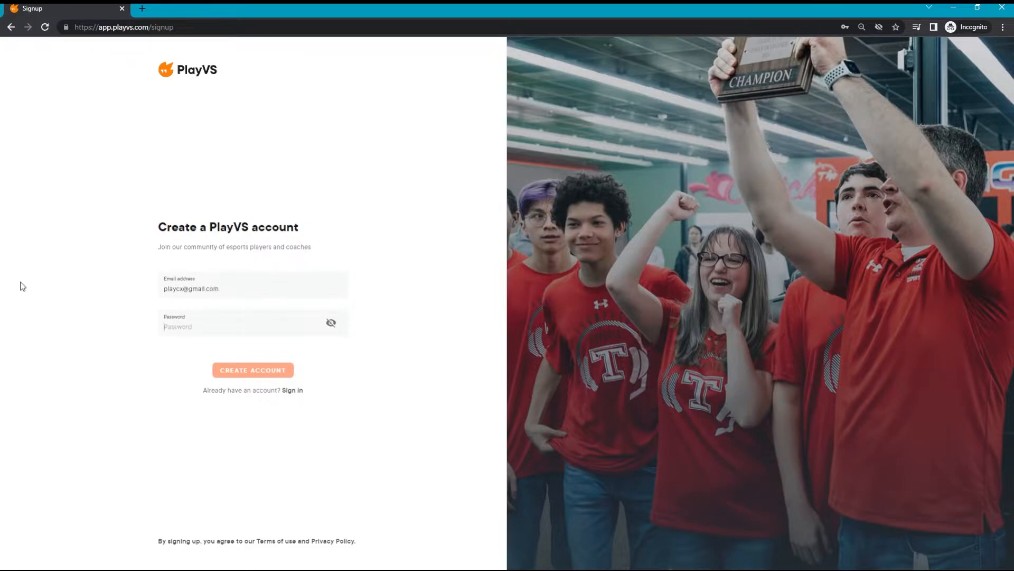
pyautogui.click(252, 369)
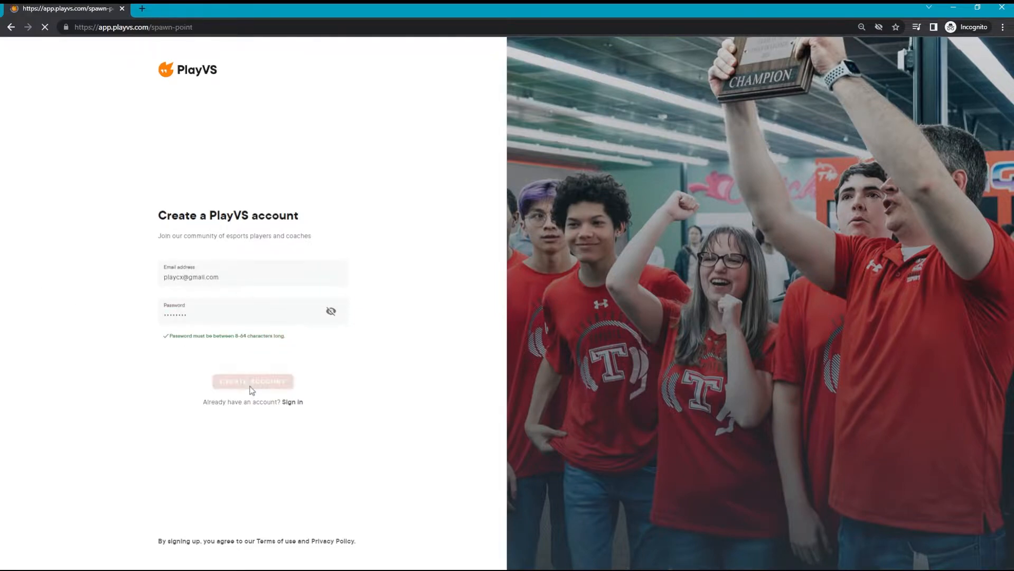
pyautogui.click(254, 381)
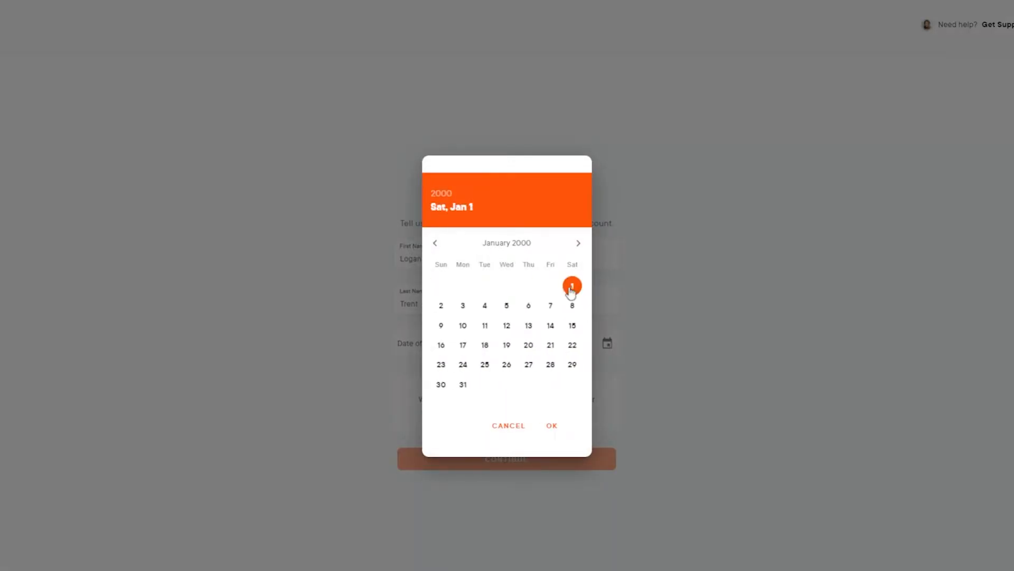
# Submit birth date January 1, 2000, school role Student and graduation year 2024
pyautogui.click(551, 425)
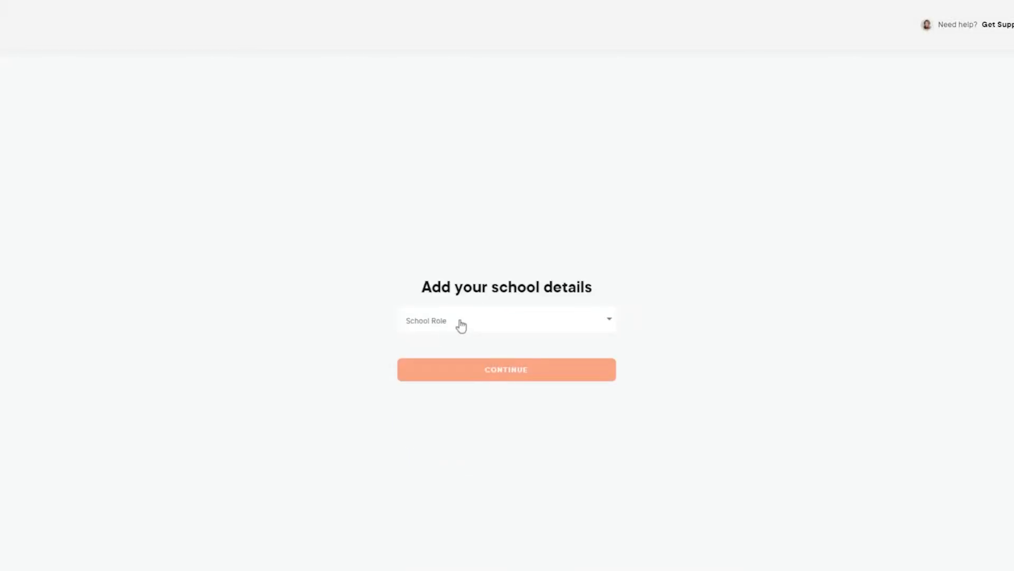
pyautogui.click(506, 320)
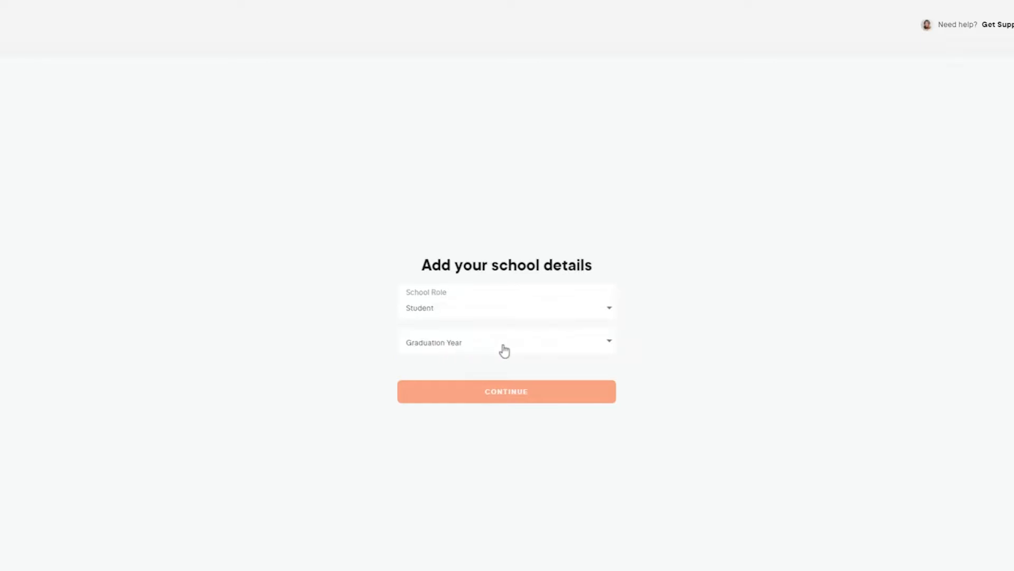
pyautogui.click(506, 342)
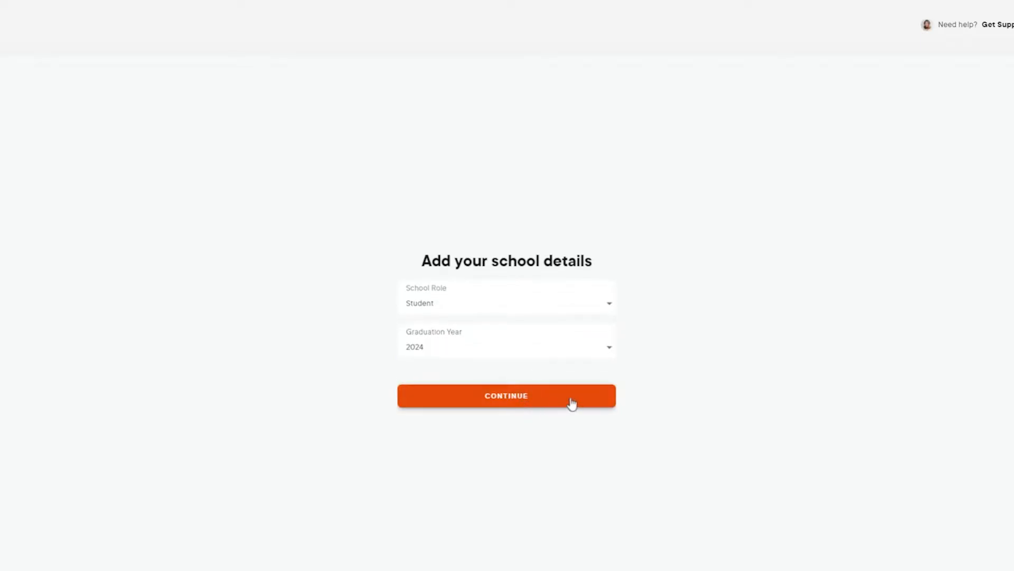
pyautogui.click(506, 395)
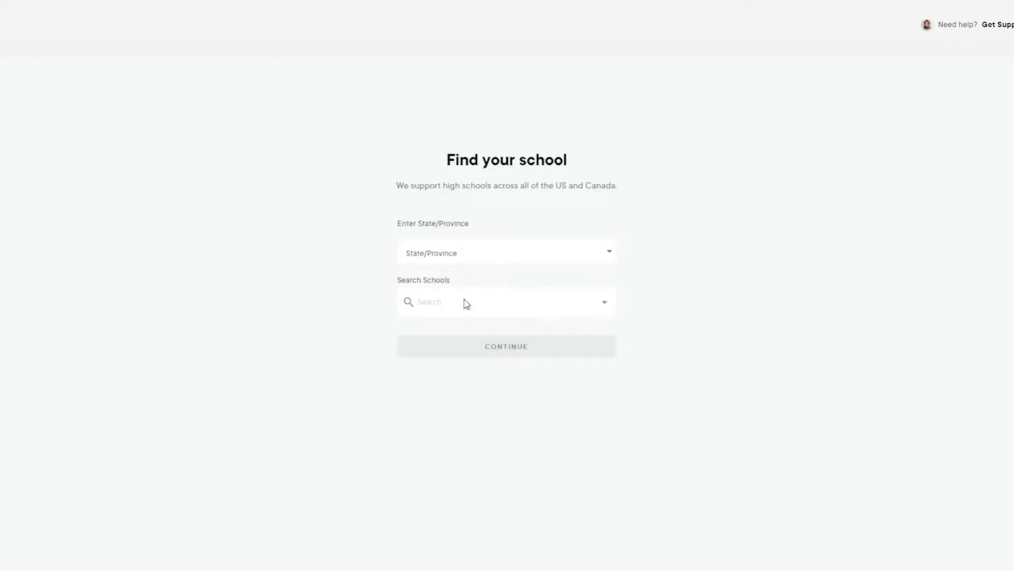
# Search 'PlayVS' and choose PlayVS High in Santa Monica, California as the school
pyautogui.write('PlayVS')
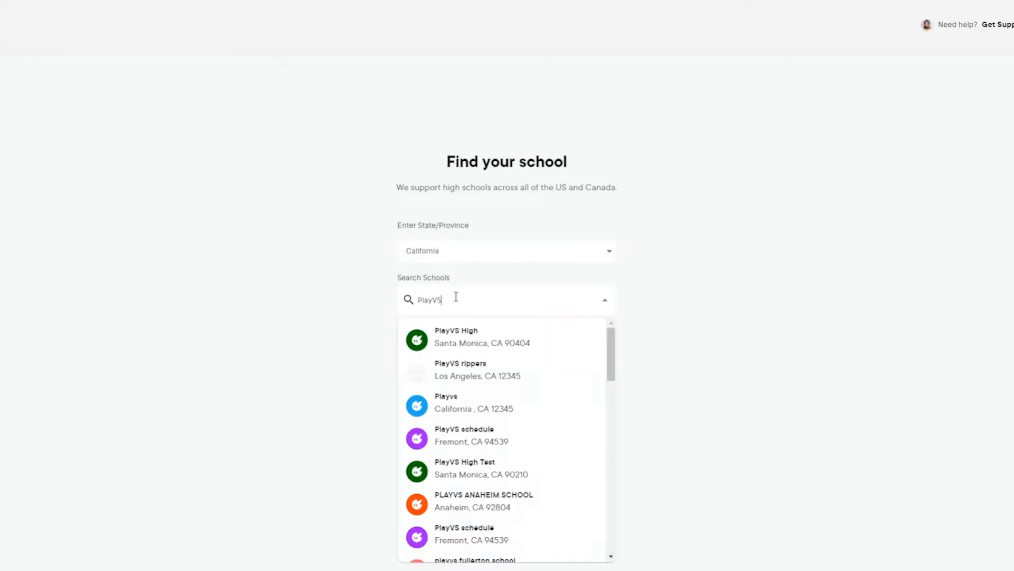
pyautogui.click(482, 336)
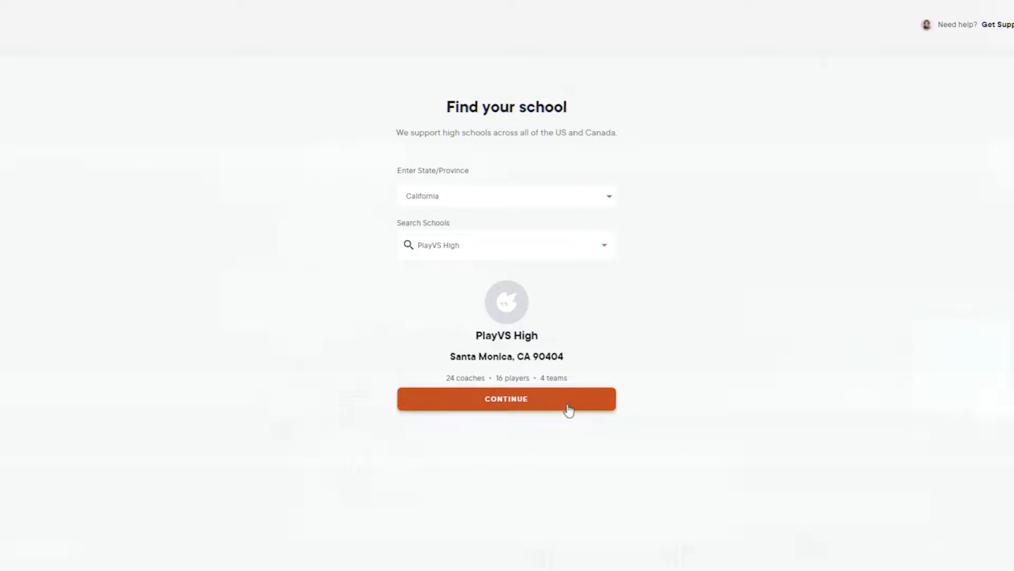
pyautogui.click(506, 244)
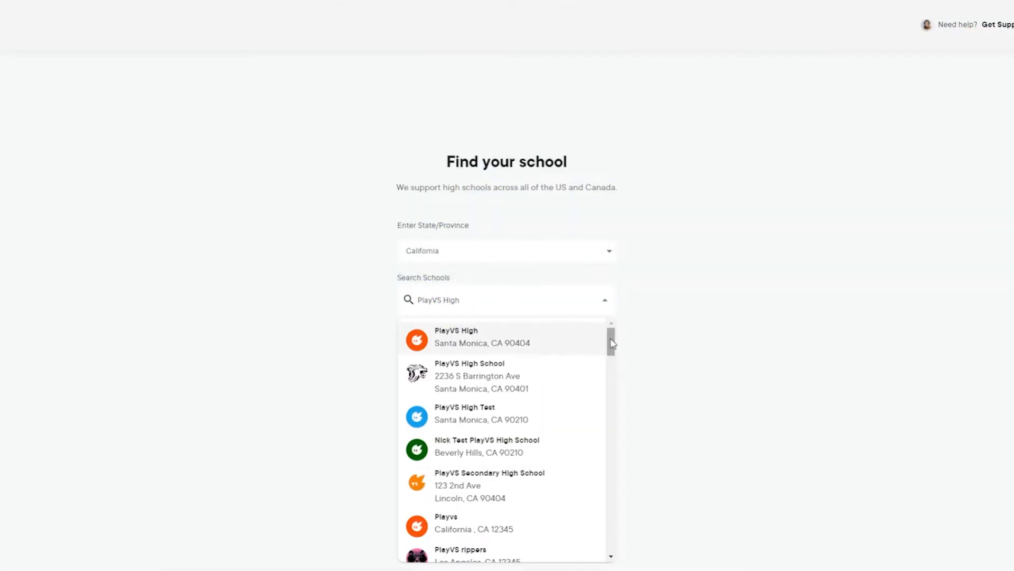
pyautogui.scroll(-3)
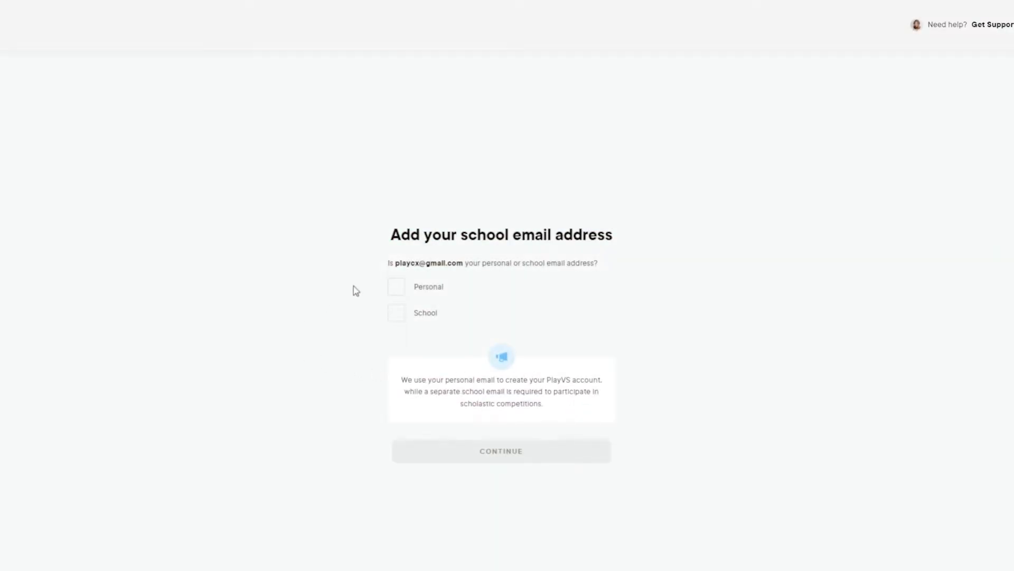
# Mark the account email as personal and begin entering a school email address
pyautogui.click(395, 286)
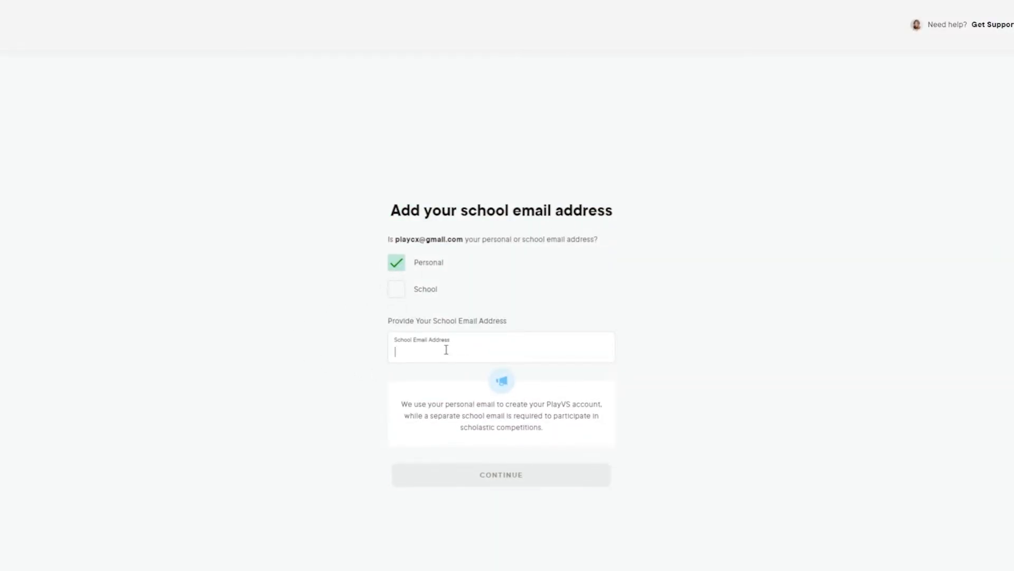
pyautogui.click(501, 474)
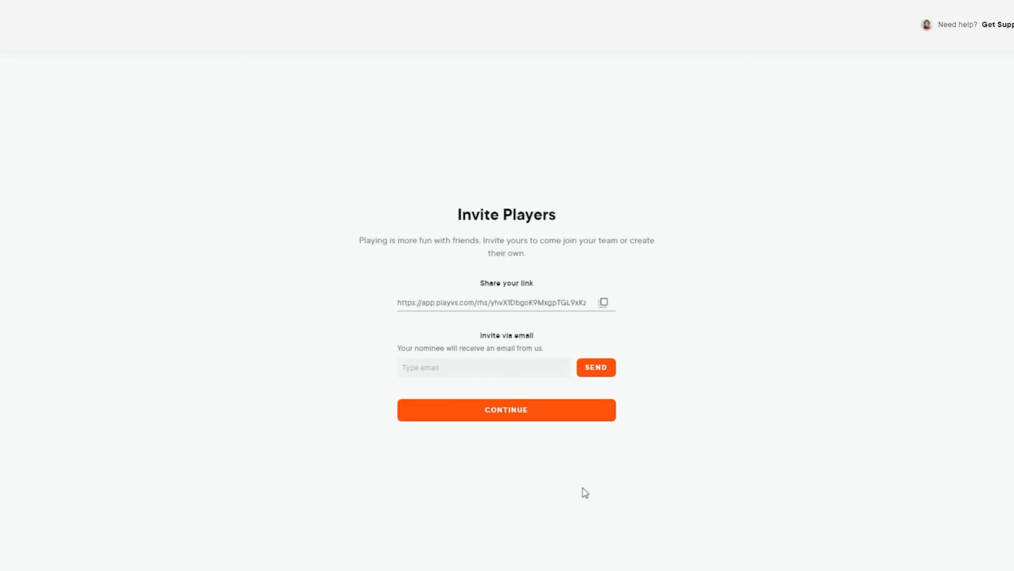
pyautogui.moveTo(595, 474)
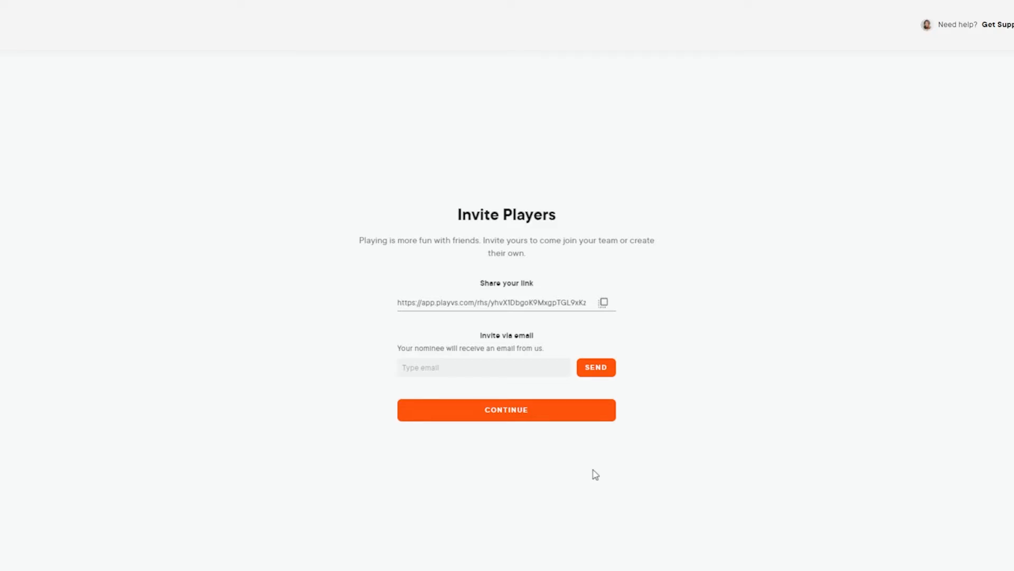
pyautogui.moveTo(601, 423)
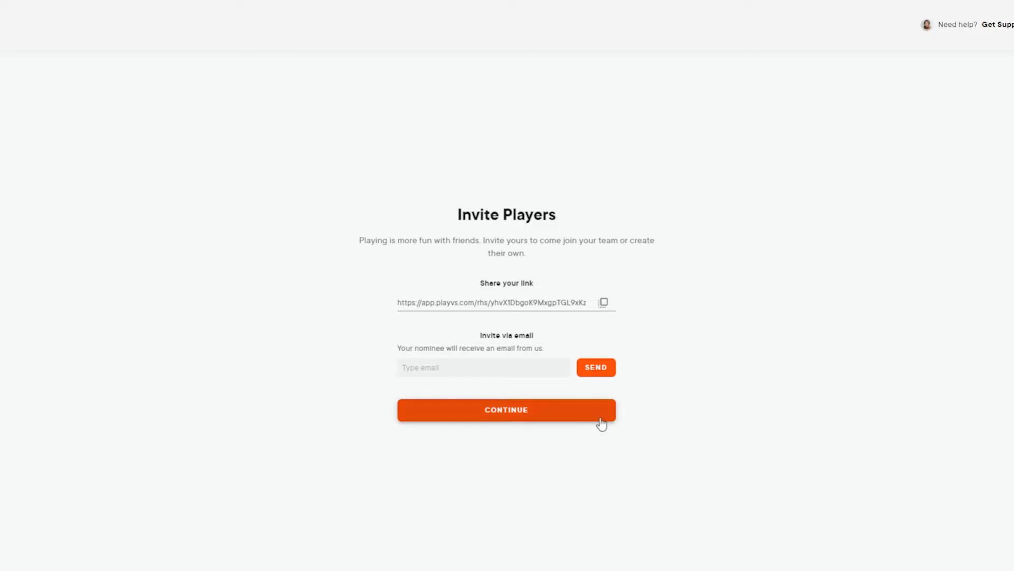
# Skip inviting players and continue to the Manage Teams dashboard
pyautogui.click(506, 409)
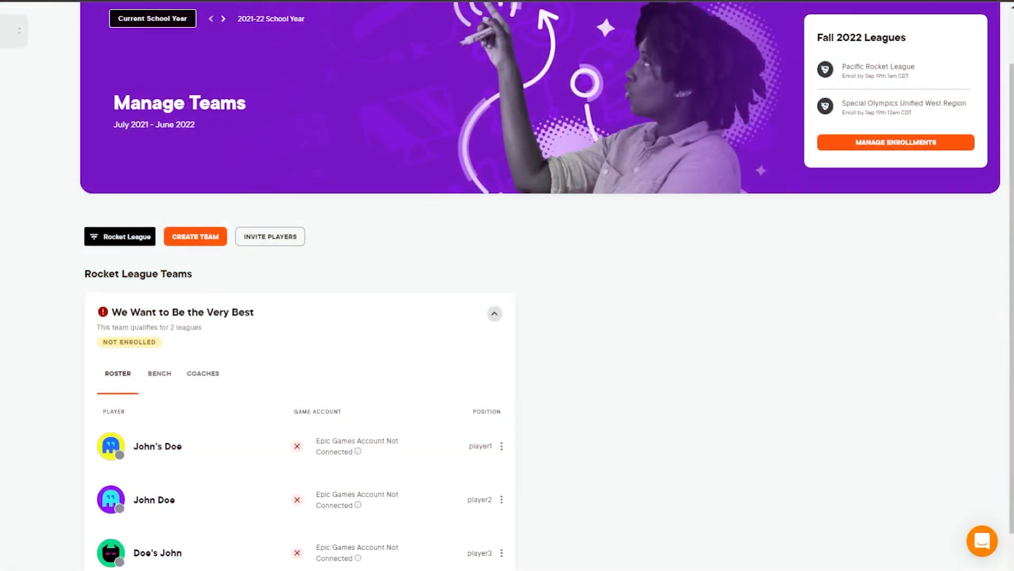
# Start a new conversation with PlayVS support from the bottom-right chat launcher
pyautogui.click(982, 540)
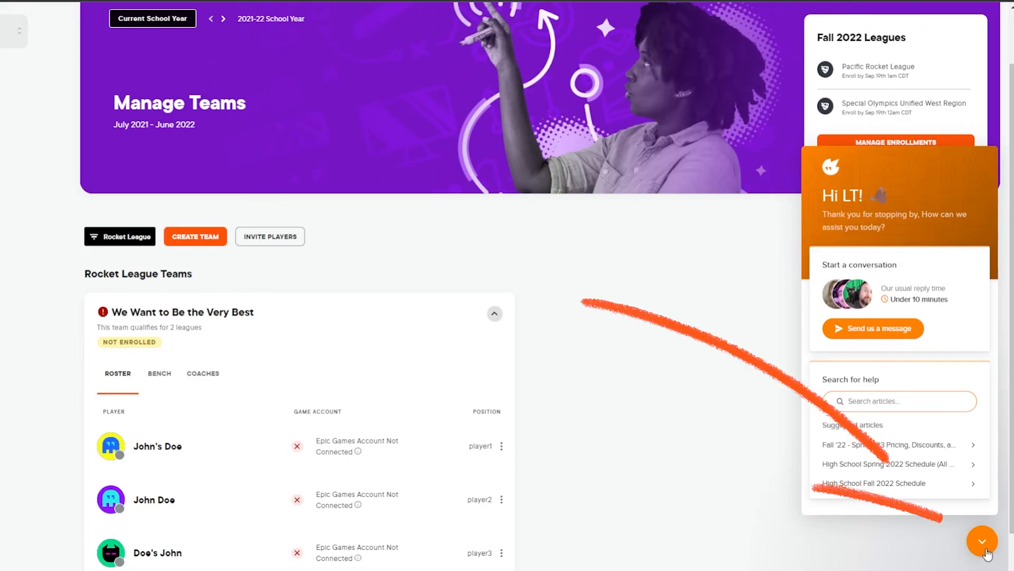
pyautogui.click(873, 328)
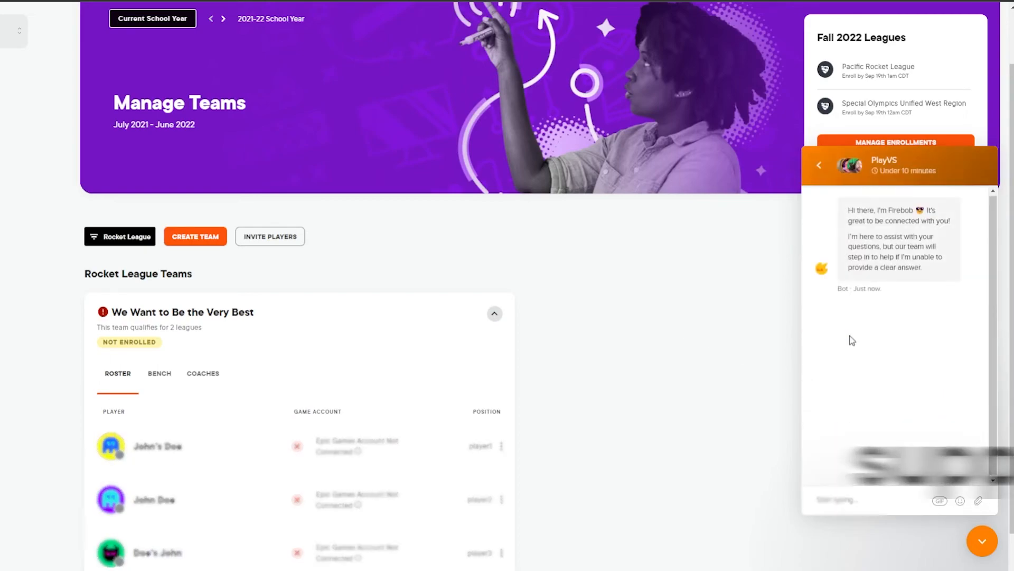